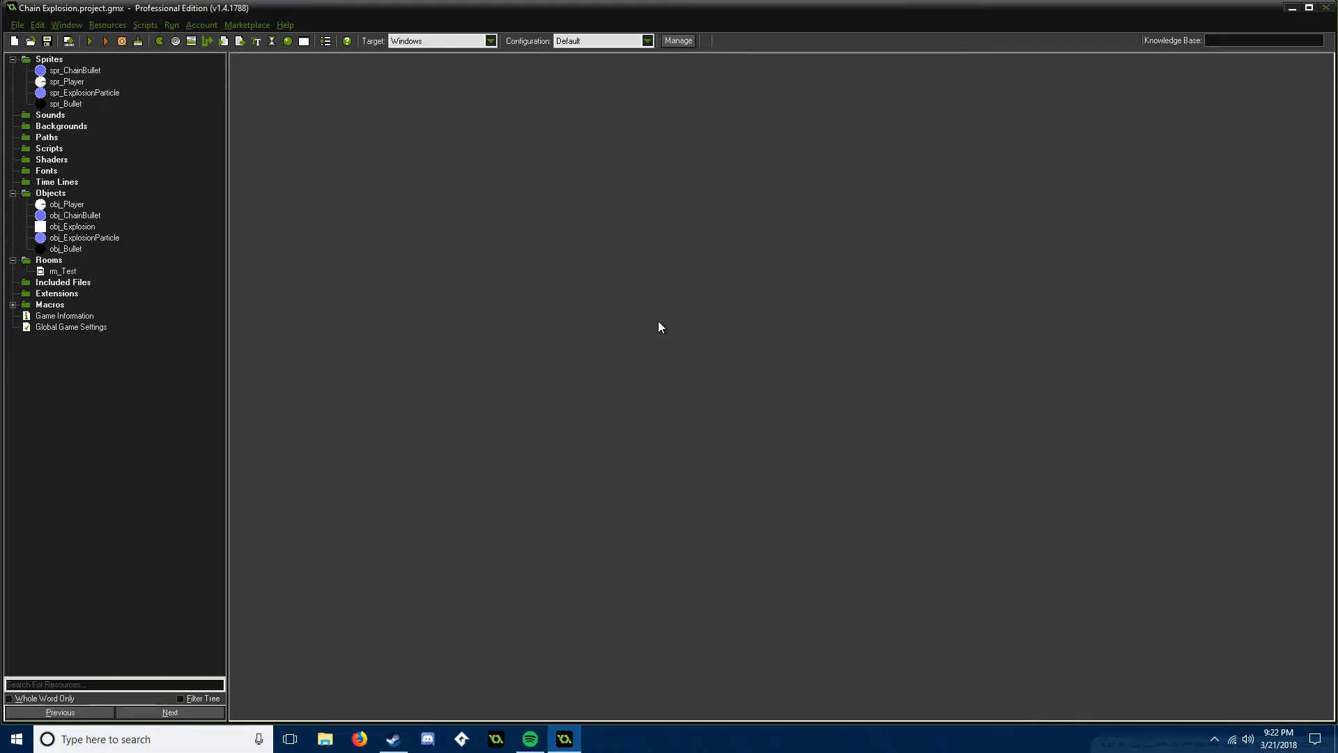
{"action": "mouse_move", "coordinate": [141, 68]}
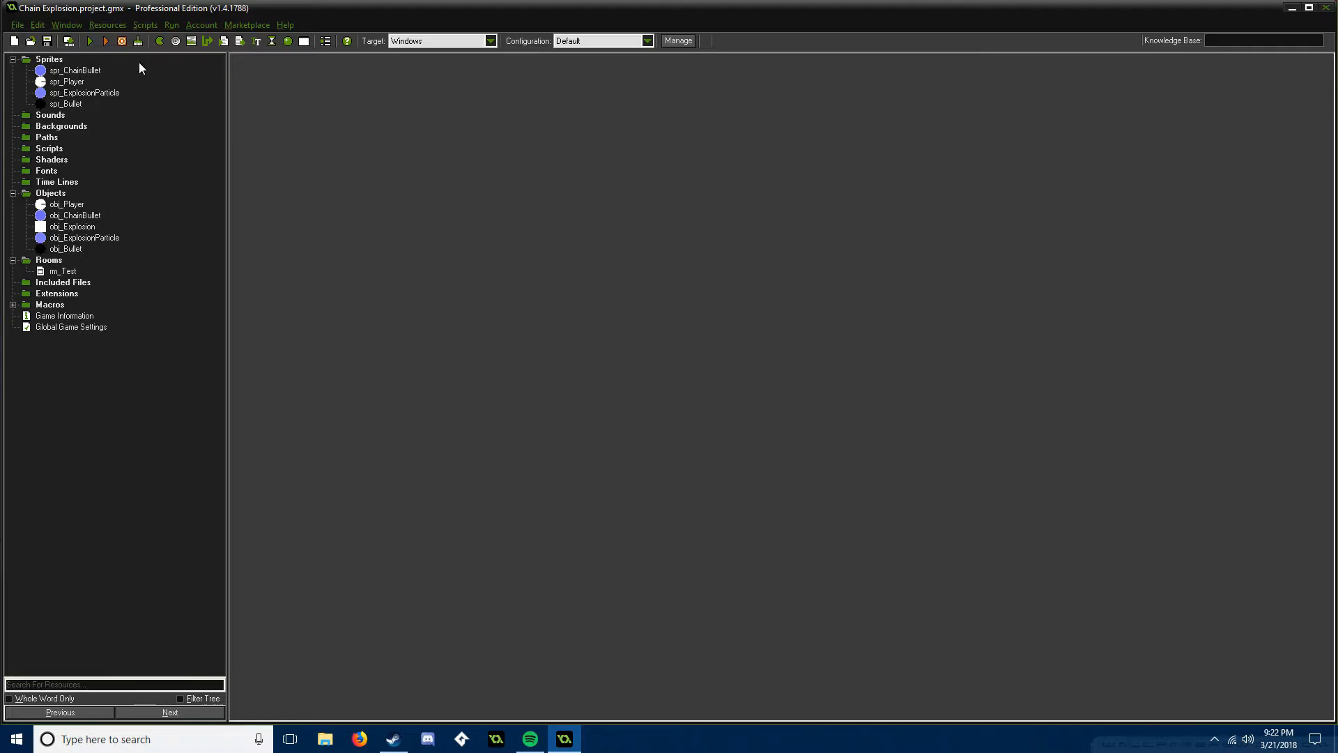
Run the Chain Explosion game so the white player fires blue chain bullets
{"action": "left_click", "coordinate": [106, 41]}
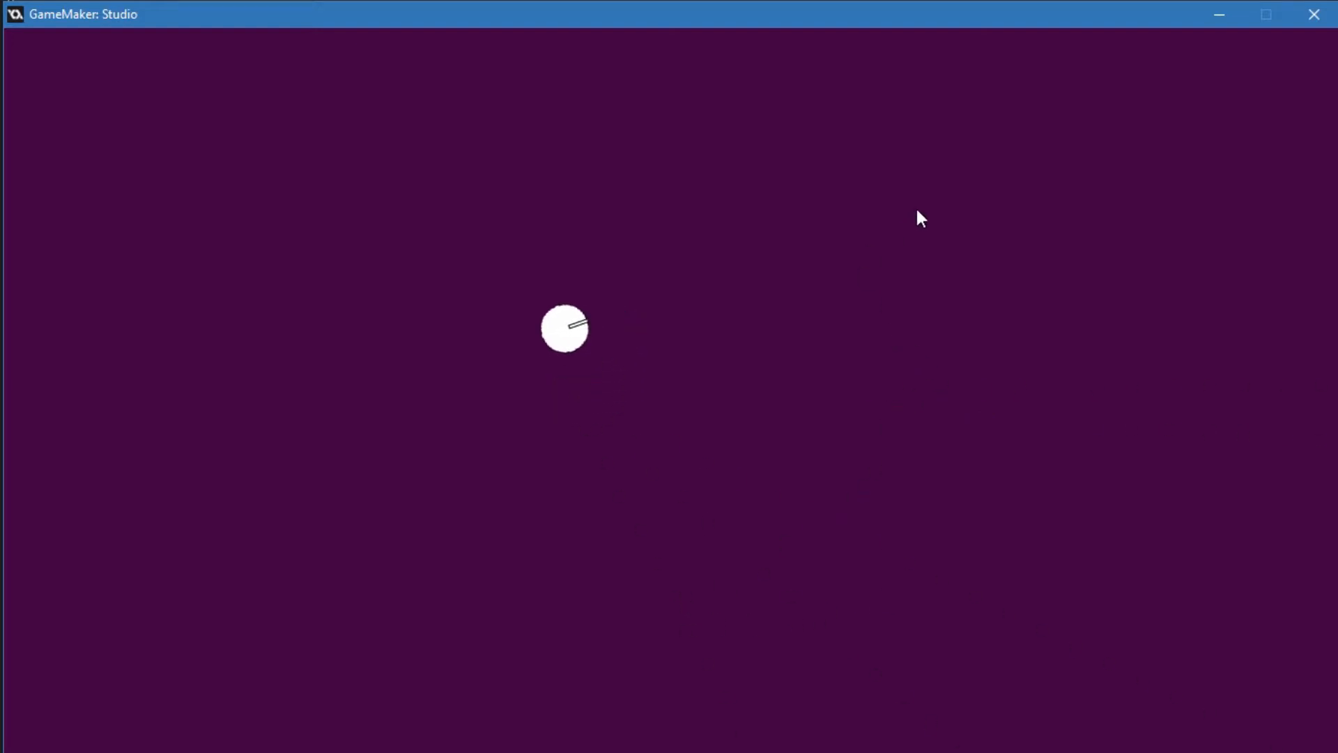
{"action": "mouse_move", "coordinate": [977, 309]}
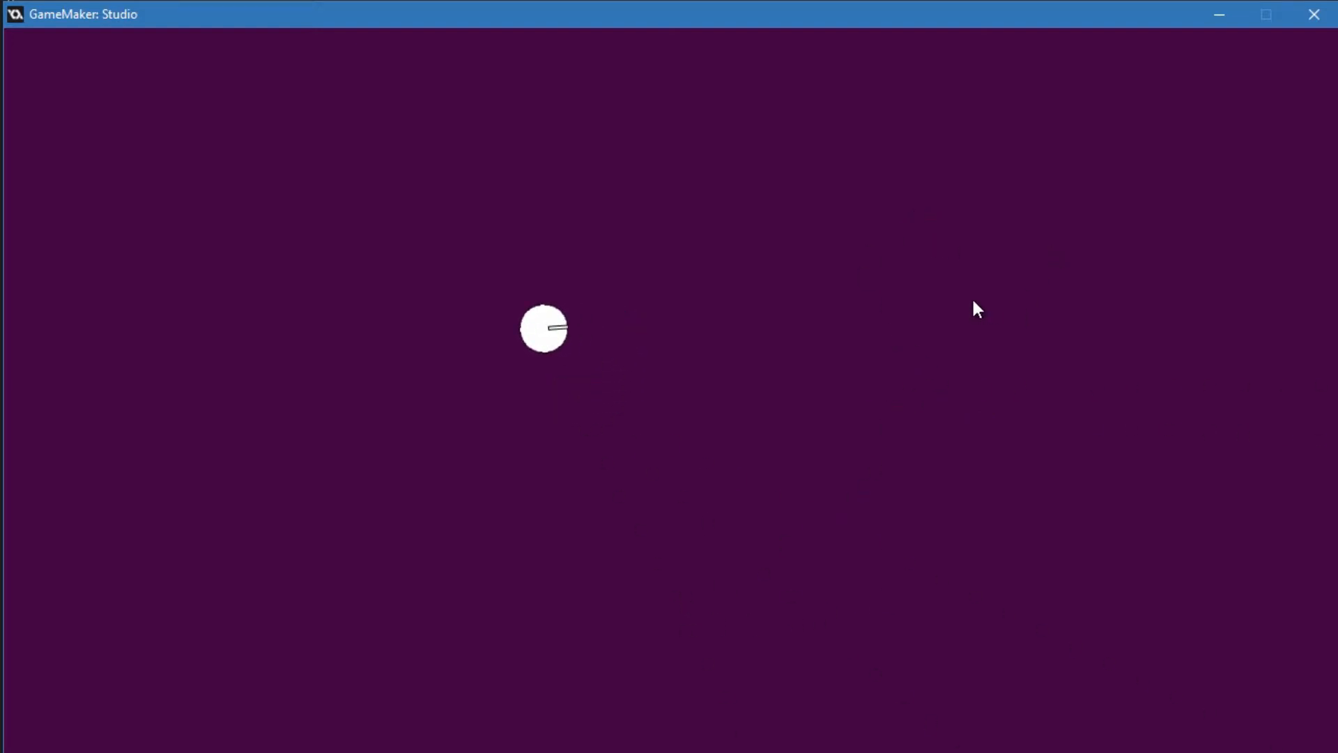
{"action": "mouse_move", "coordinate": [978, 201]}
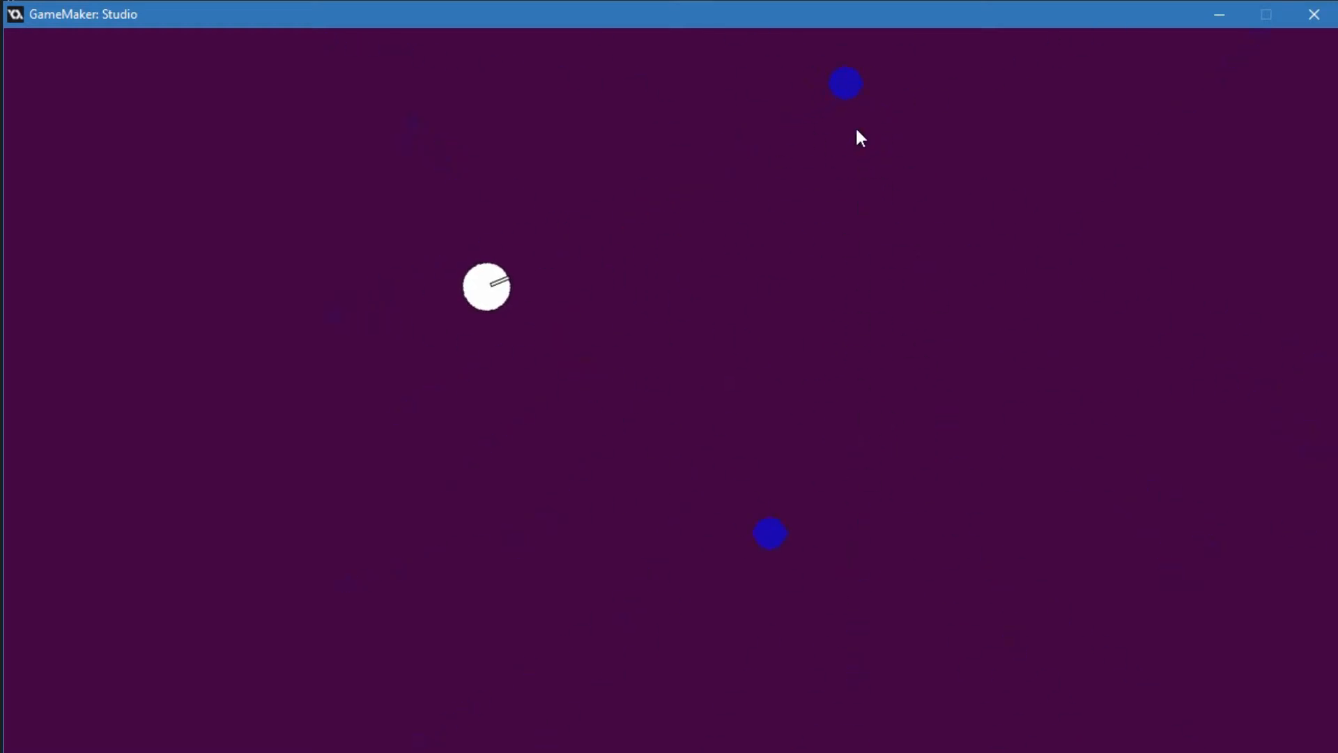
{"action": "mouse_move", "coordinate": [778, 216]}
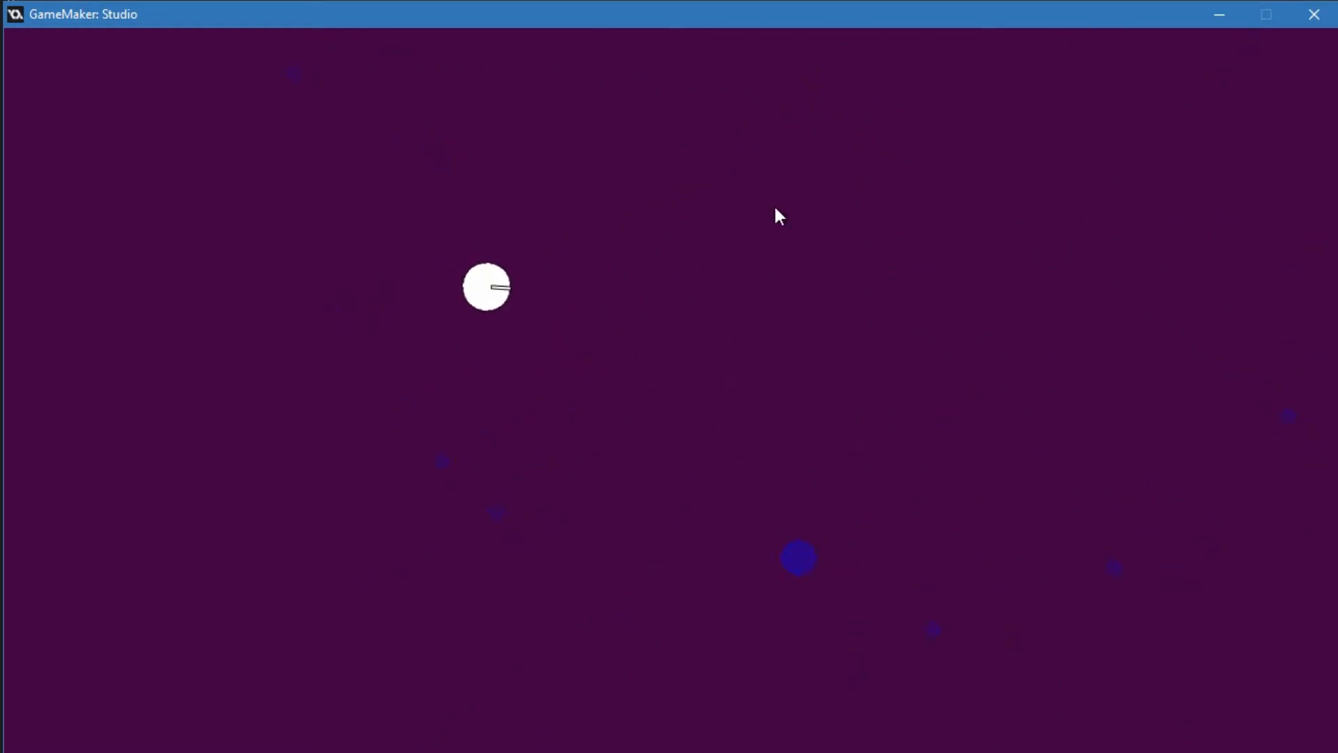
{"action": "mouse_move", "coordinate": [838, 241]}
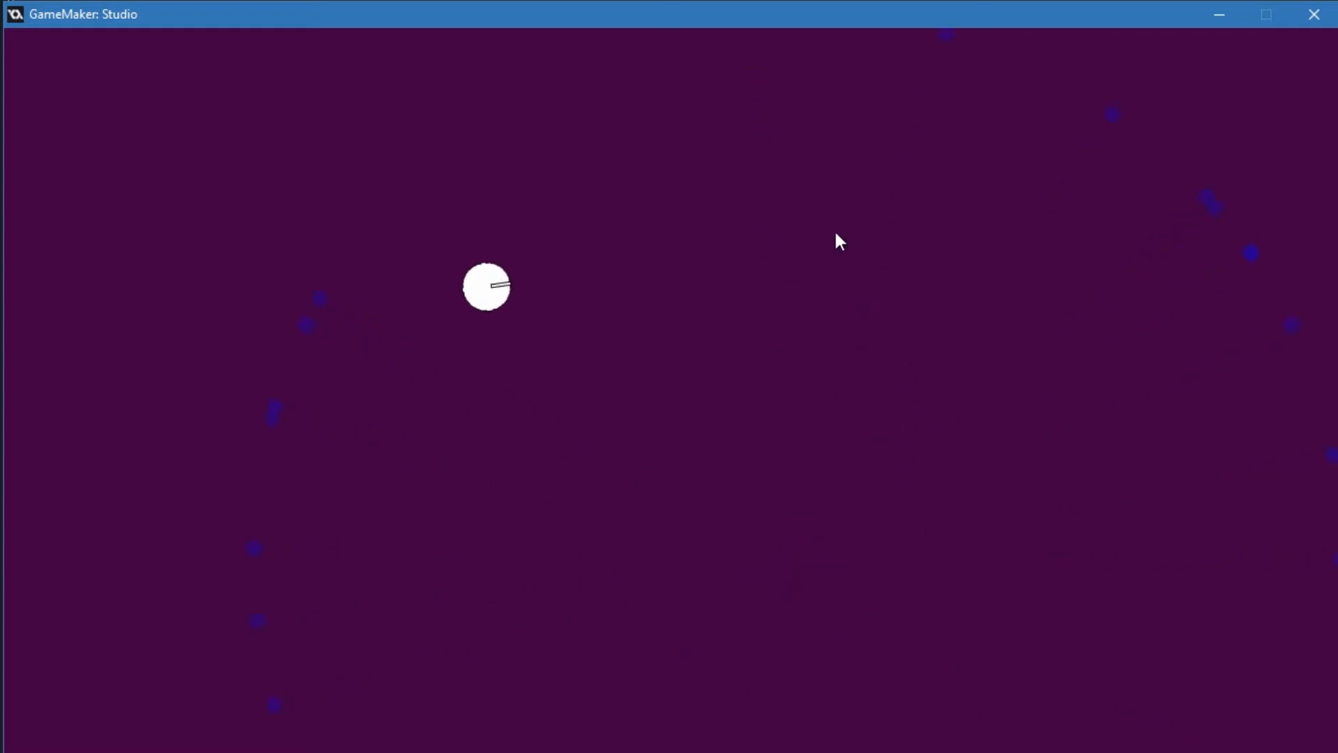
{"action": "mouse_move", "coordinate": [945, 542]}
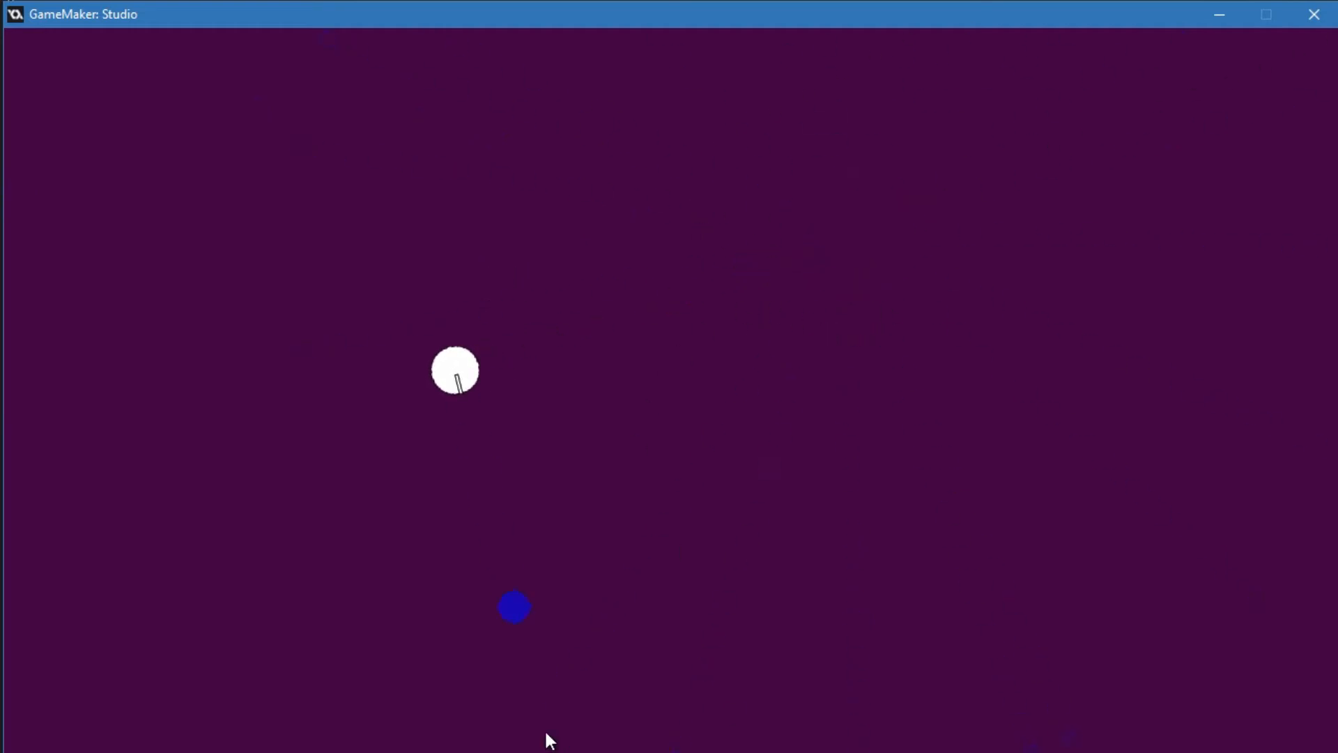
{"action": "mouse_move", "coordinate": [832, 390]}
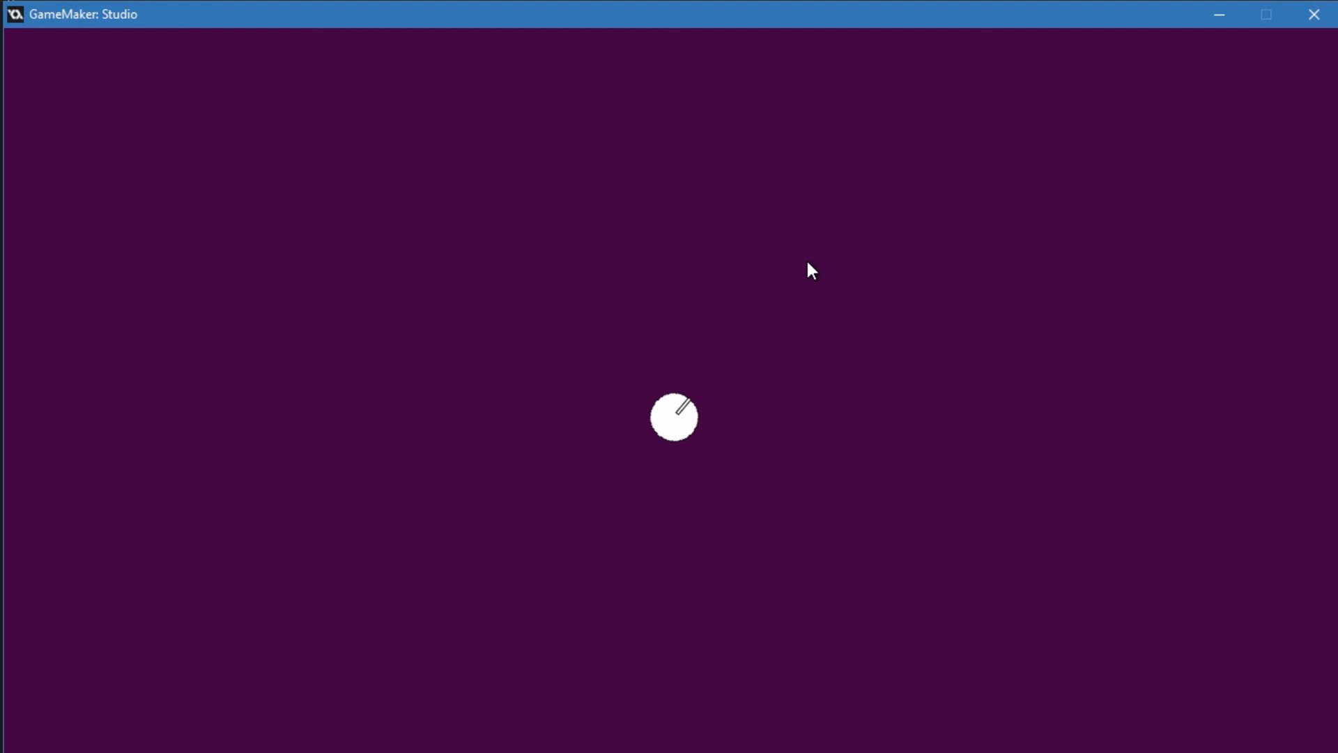
{"action": "mouse_move", "coordinate": [1313, 14]}
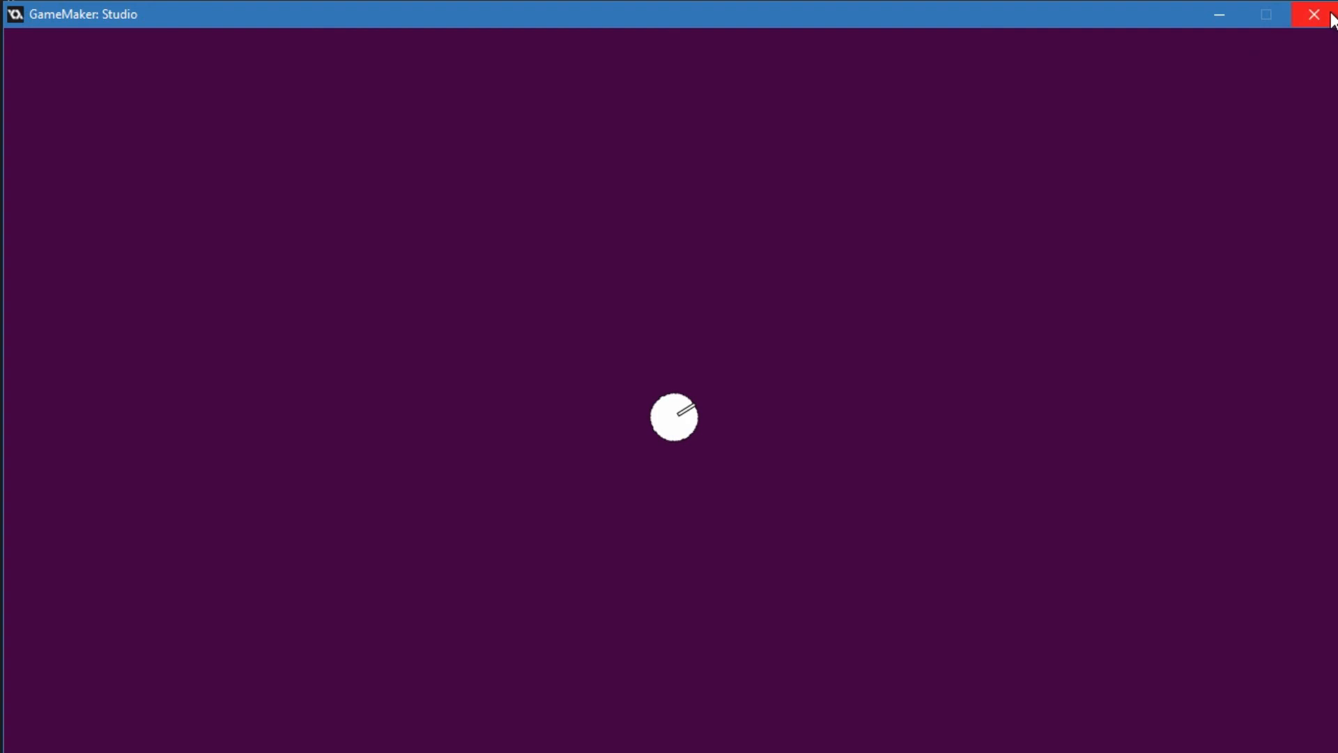
{"action": "mouse_move", "coordinate": [1125, 141]}
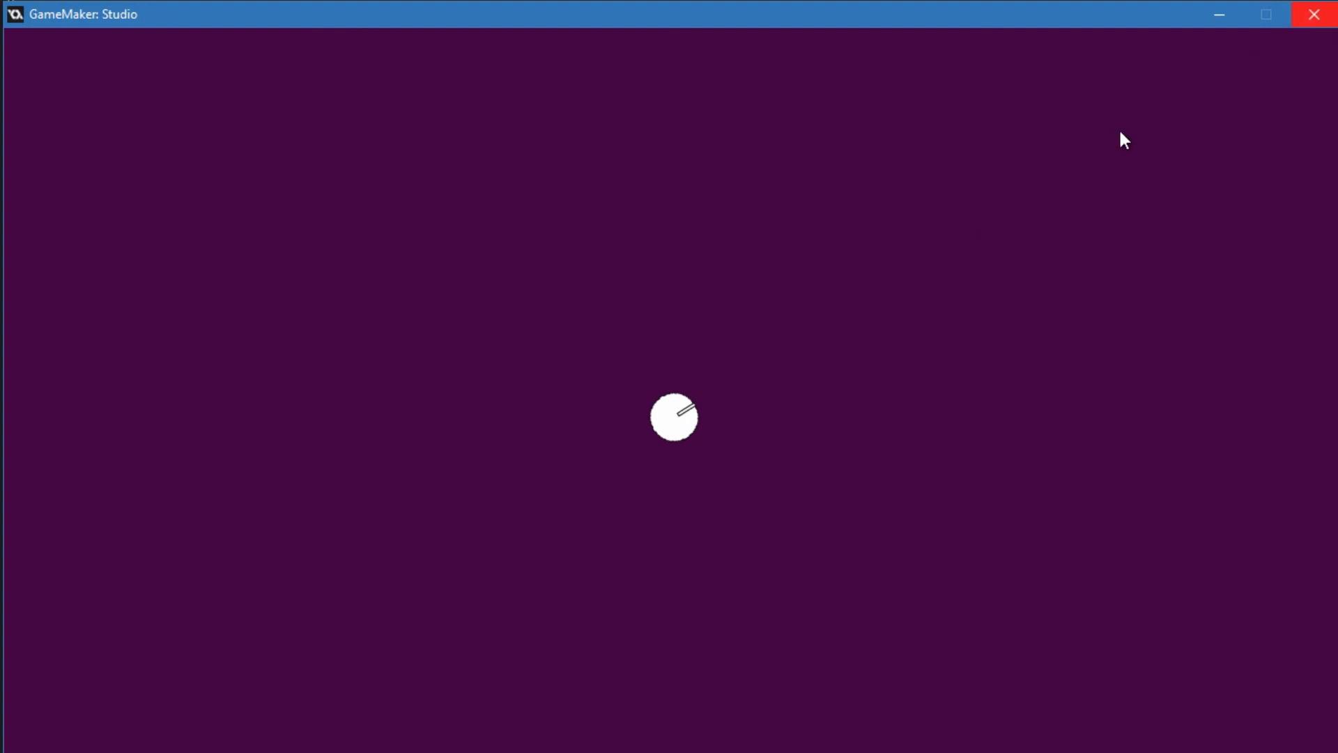